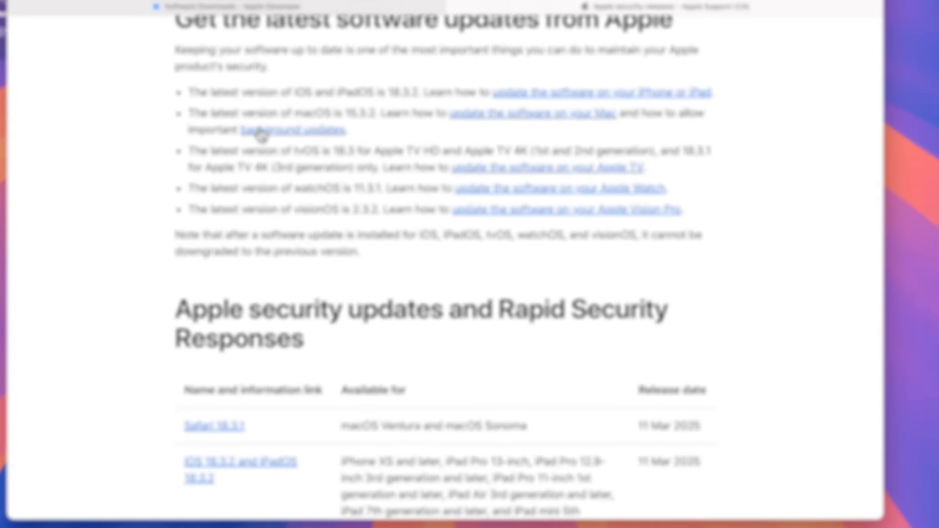
# Show Safari's About window, confirming version 18.3.1.
pyautogui.click(34, 6)
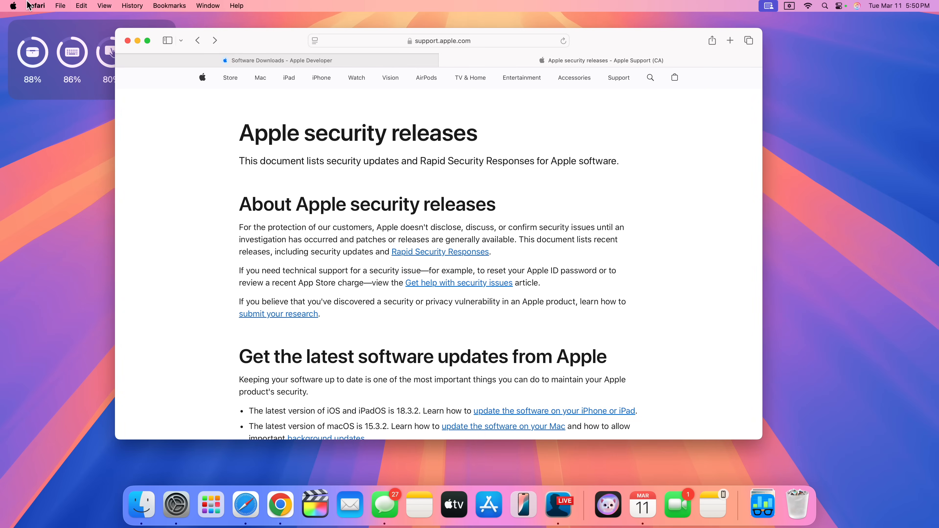
pyautogui.click(36, 5)
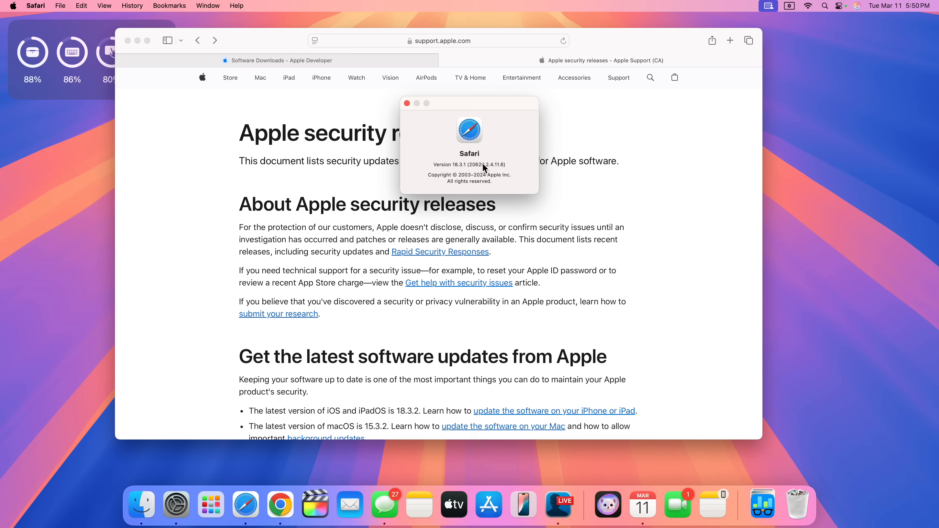
pyautogui.moveTo(407, 103)
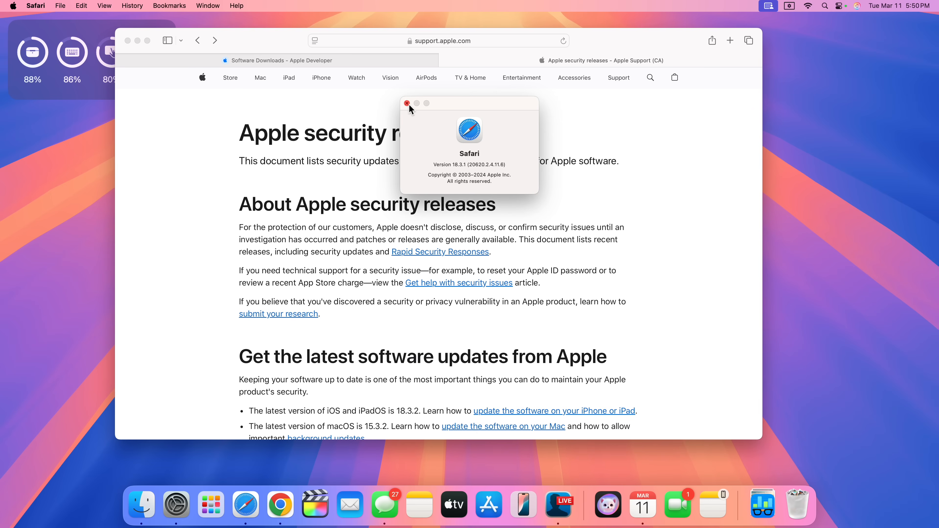
# Dismiss the About window and highlight the Safari 18.3.1 'Available for' Ventura and Sonoma text.
pyautogui.click(407, 103)
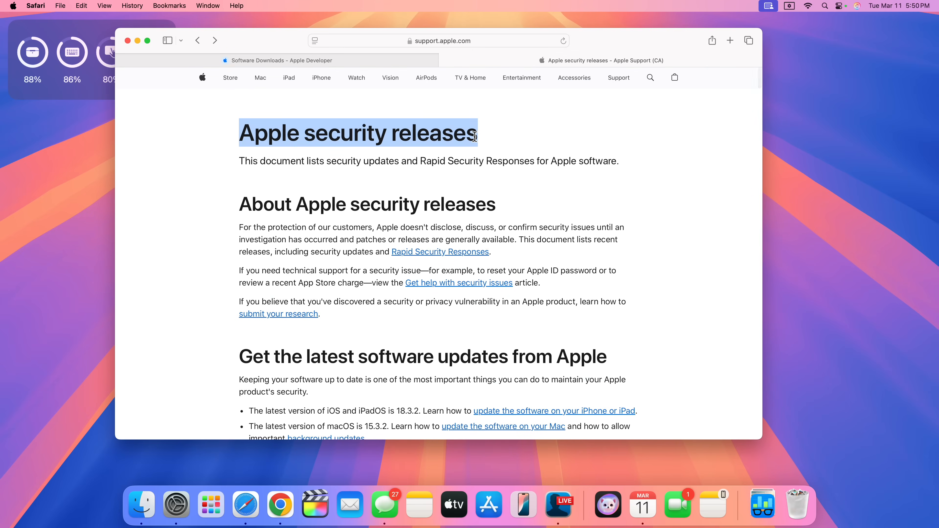
pyautogui.scroll(-3)
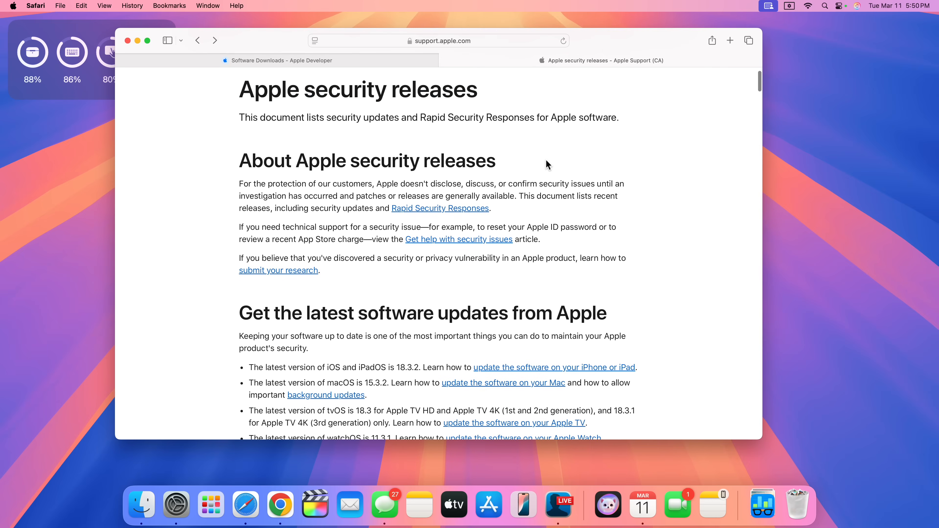
pyautogui.scroll(-3)
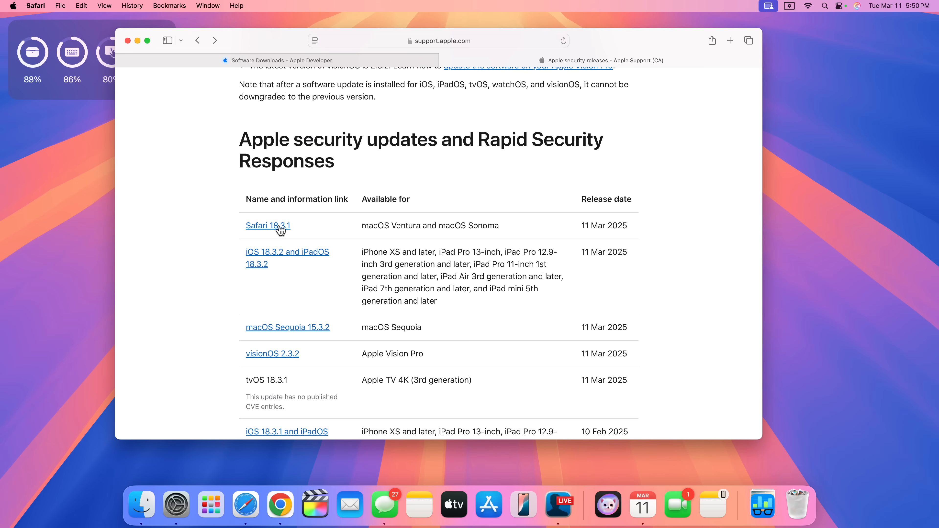
pyautogui.moveTo(396, 232)
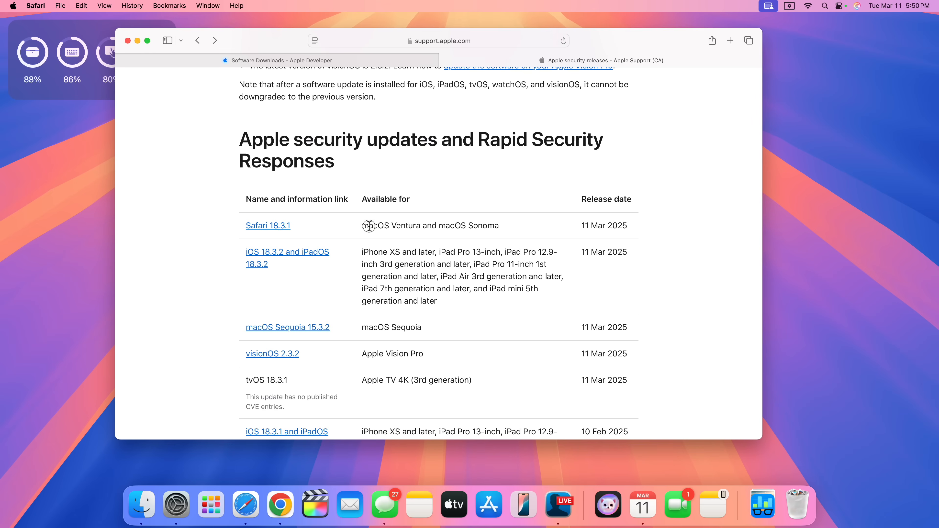
pyautogui.moveTo(365, 226); pyautogui.dragTo(498, 229)
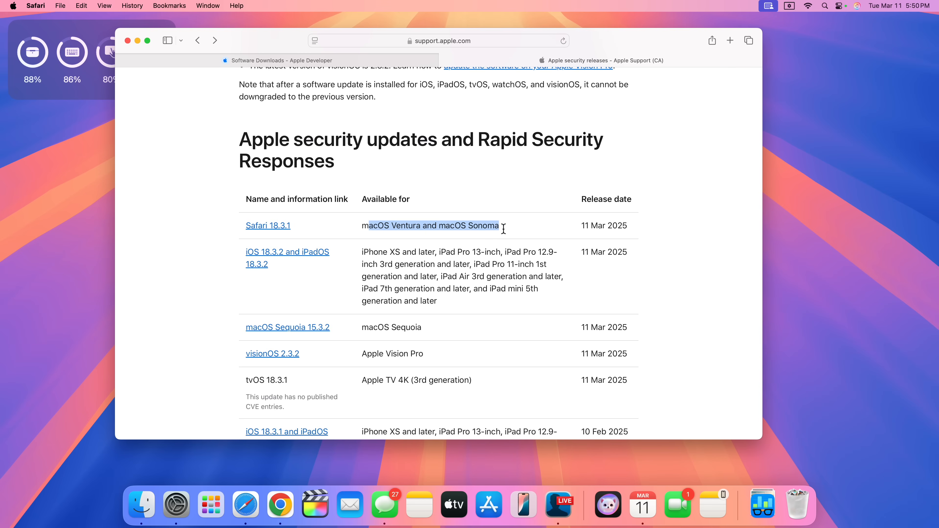
# View the Safari 18.3.1 security content page's WebKit sandbox-escape fix (CVE-2025-24201).
pyautogui.click(269, 226)
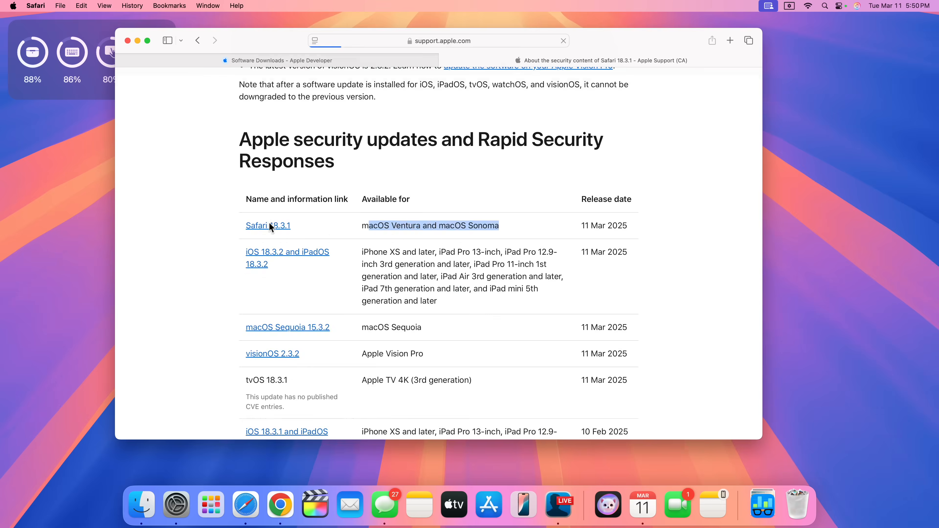
pyautogui.click(268, 226)
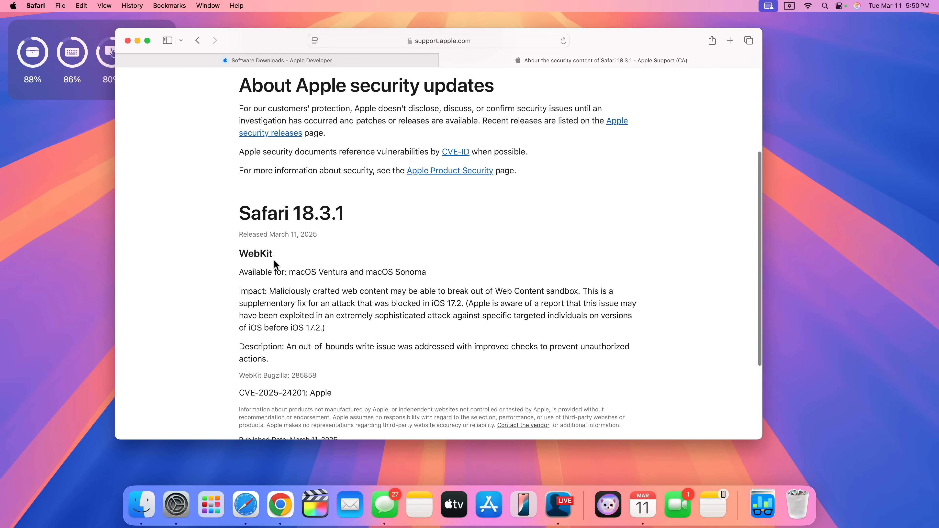
pyautogui.scroll(-3)
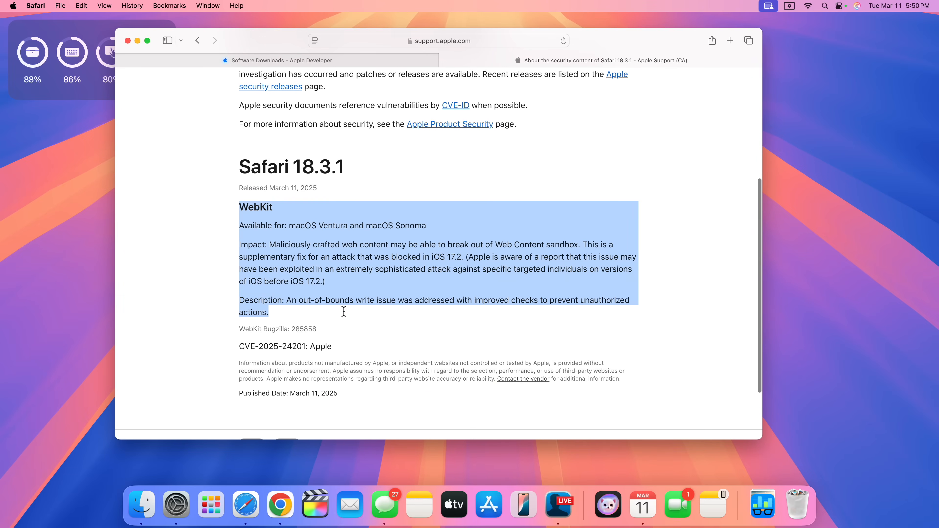
pyautogui.moveTo(370, 187)
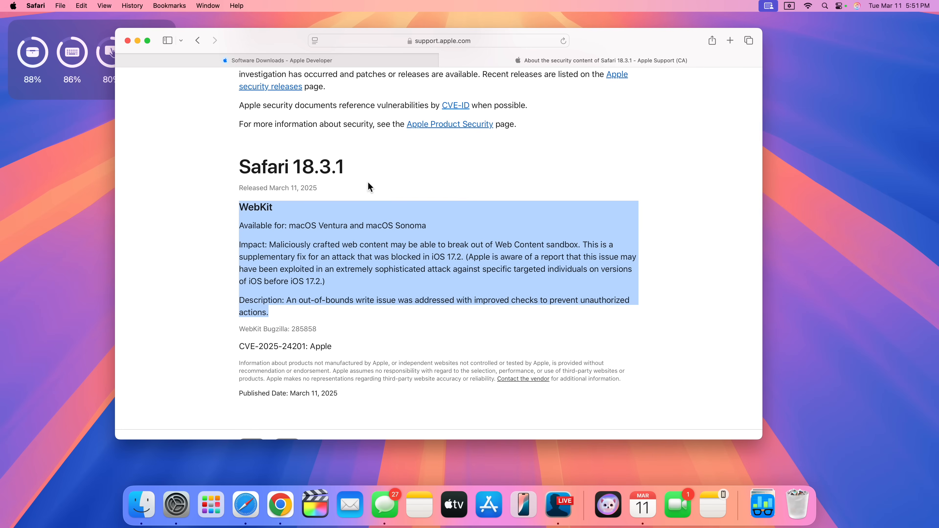
pyautogui.moveTo(311, 188)
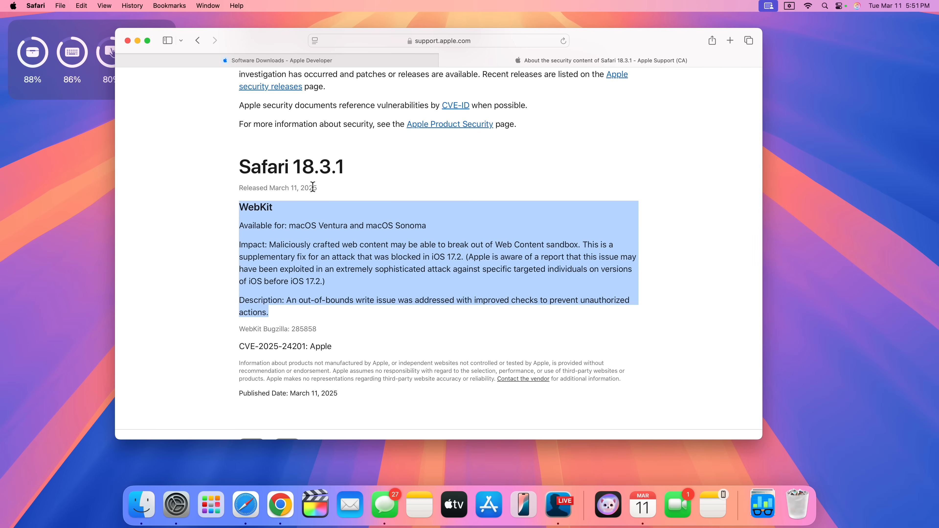
# Return to the security releases list and bring the macOS Sequoia 15.3.2 row into view.
pyautogui.click(270, 86)
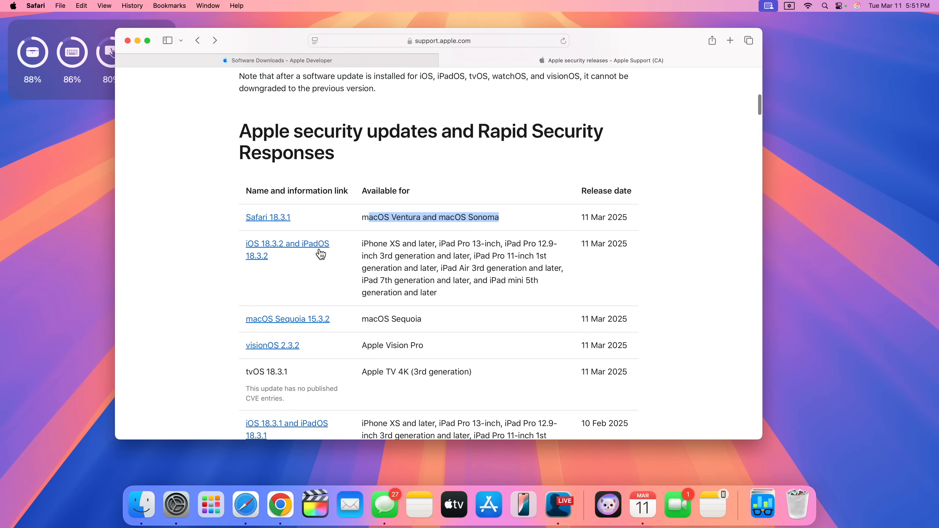
pyautogui.scroll(-3)
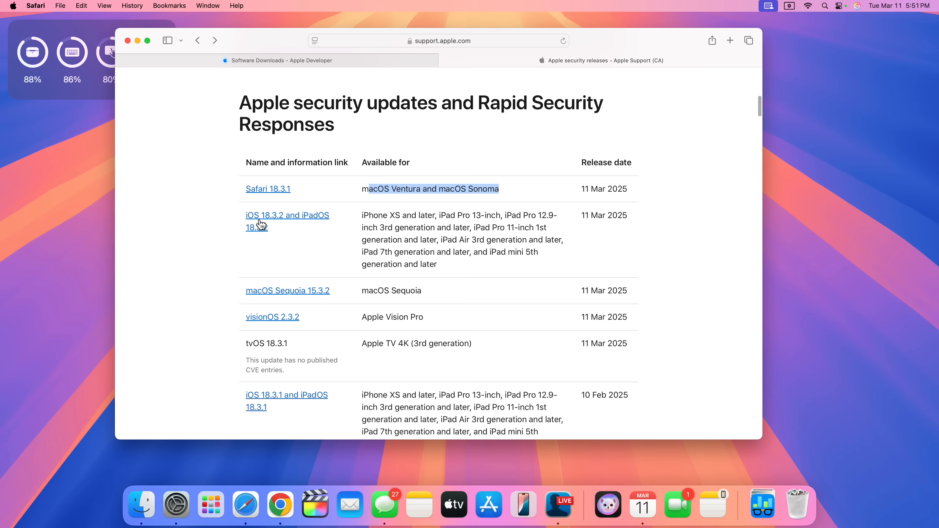
pyautogui.scroll(-3)
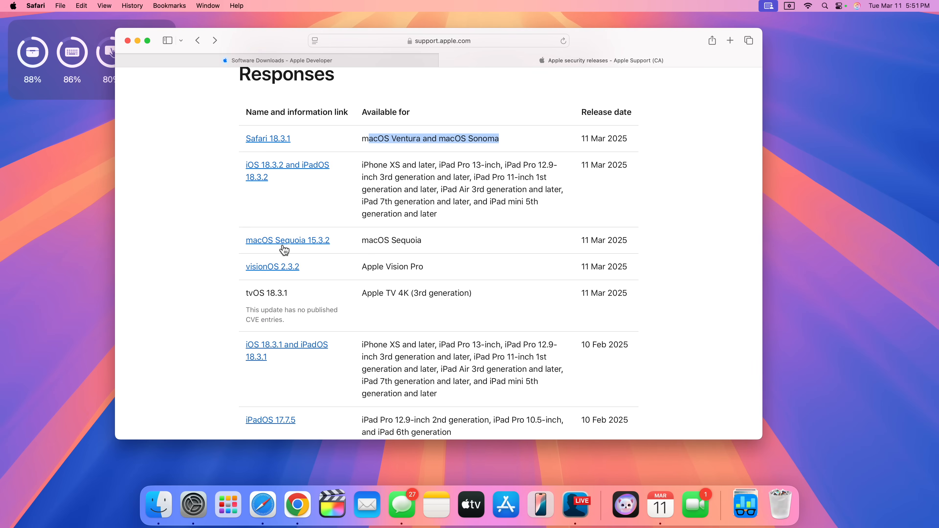
pyautogui.moveTo(298, 245)
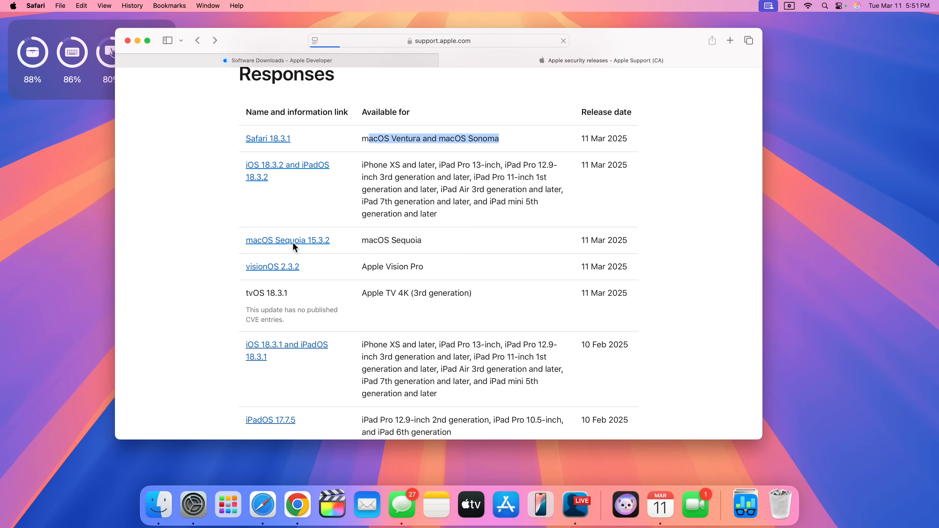
# Review the macOS Sequoia 15.3.2 security page and highlight 'Apple' in the CVE-2025-24201 credit.
pyautogui.click(288, 241)
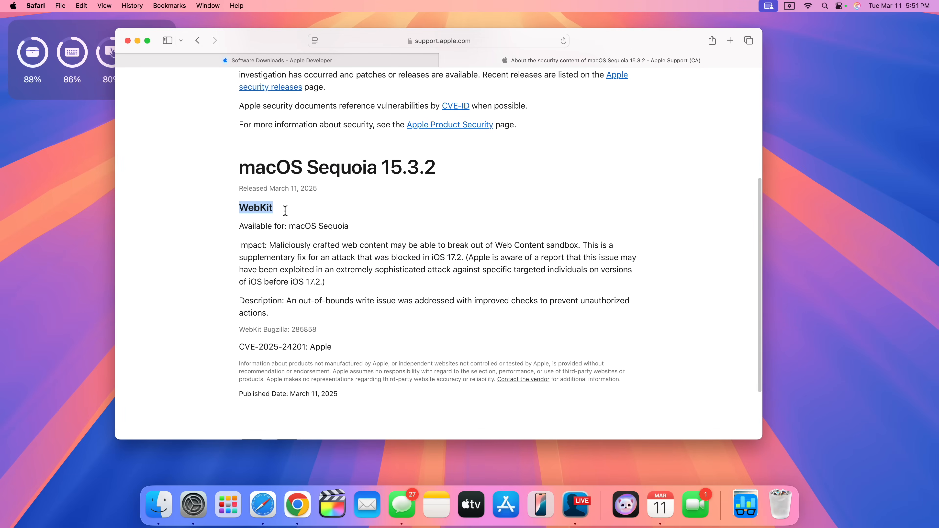
pyautogui.scroll(-3)
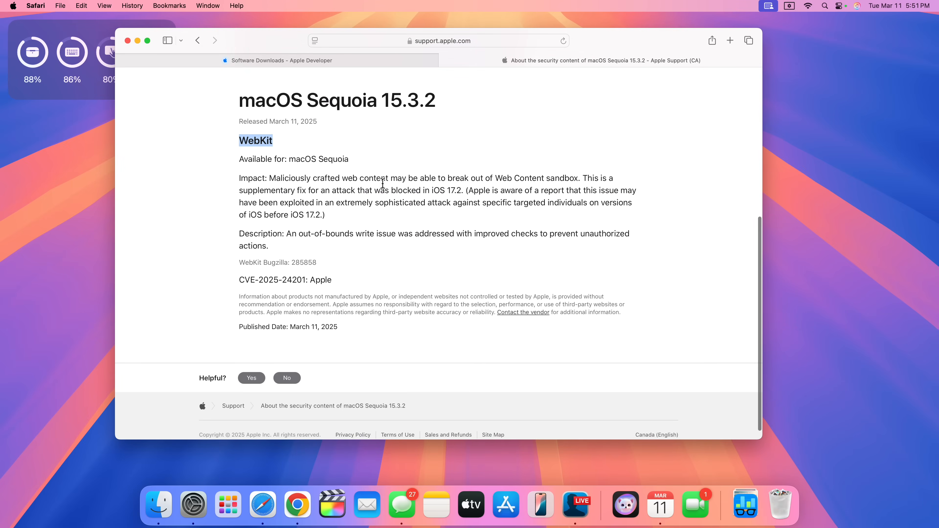
pyautogui.moveTo(587, 182)
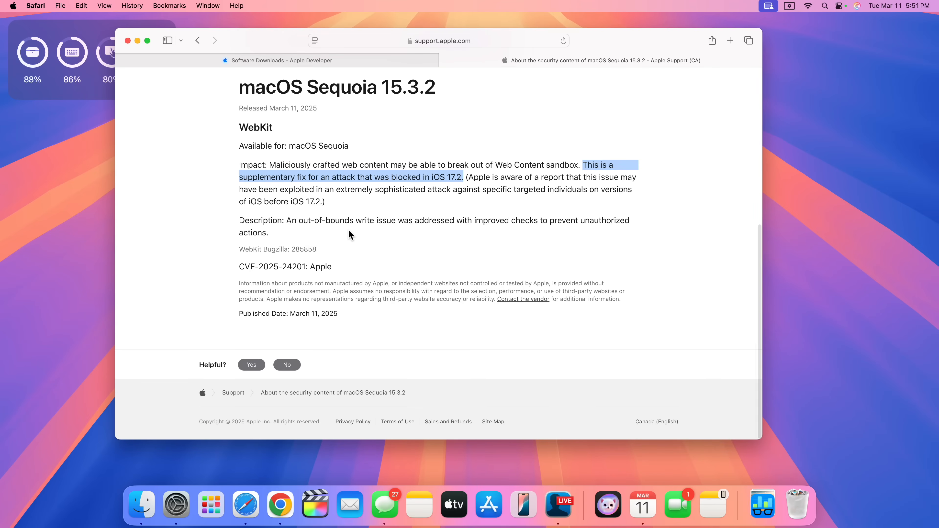
pyautogui.click(388, 190)
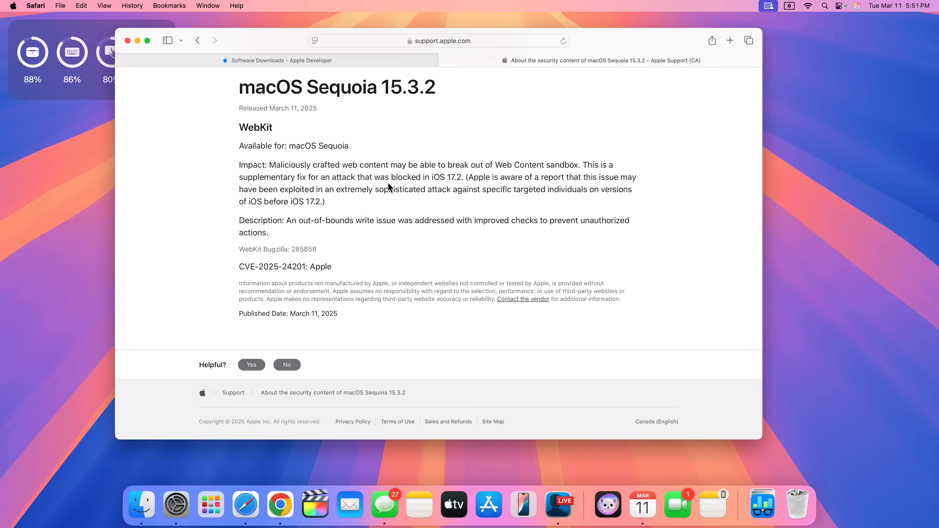
pyautogui.moveTo(262, 147)
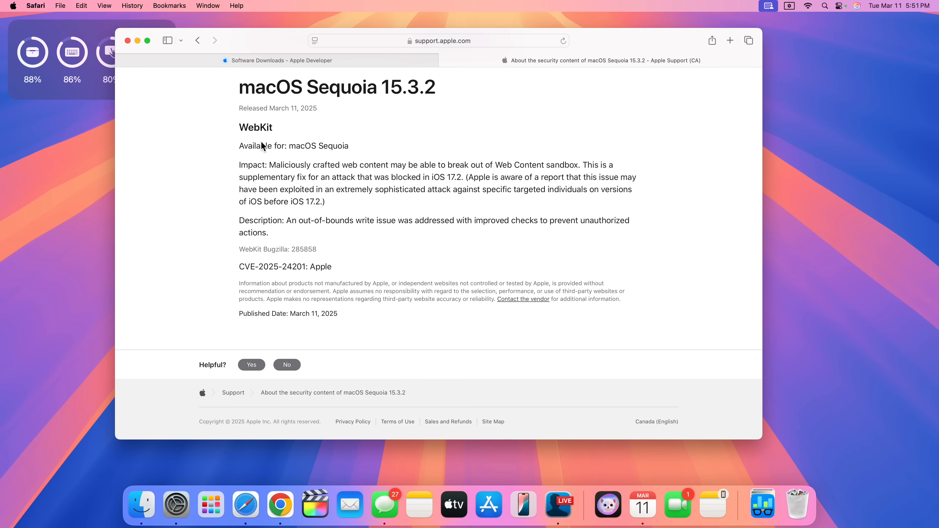
pyautogui.moveTo(361, 170)
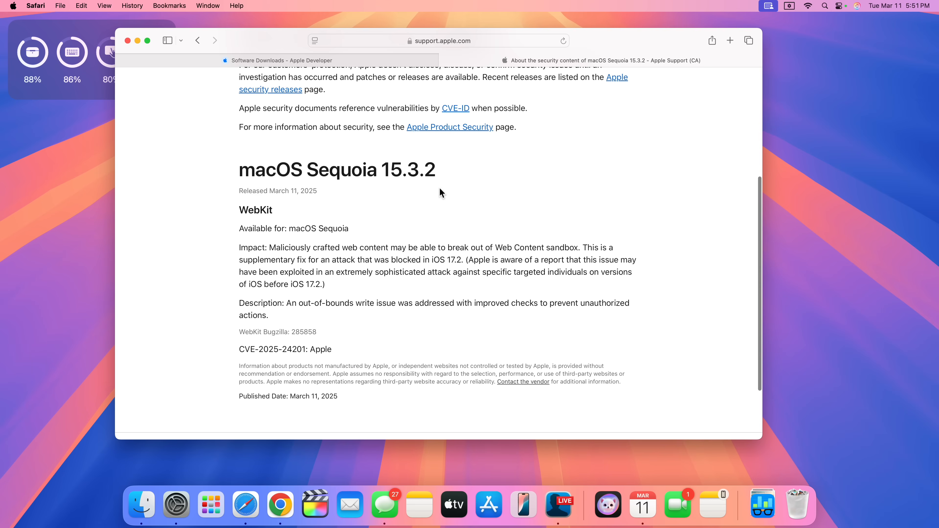
pyautogui.scroll(-3)
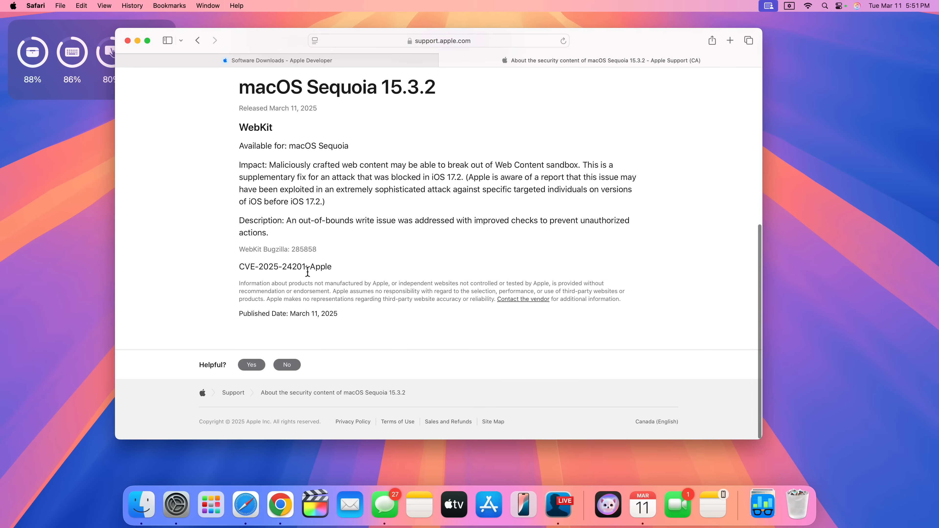
pyautogui.moveTo(309, 266)
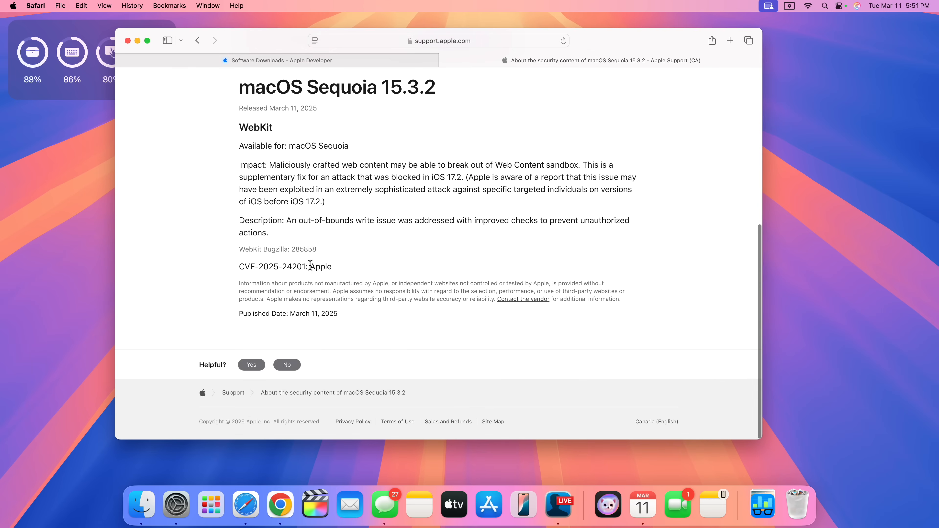
pyautogui.doubleClick(321, 267)
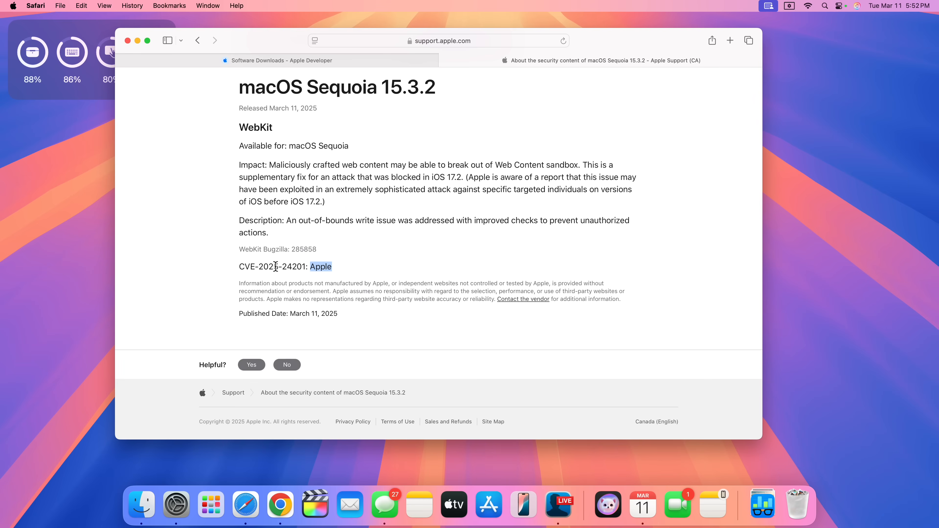
pyautogui.moveTo(147, 103)
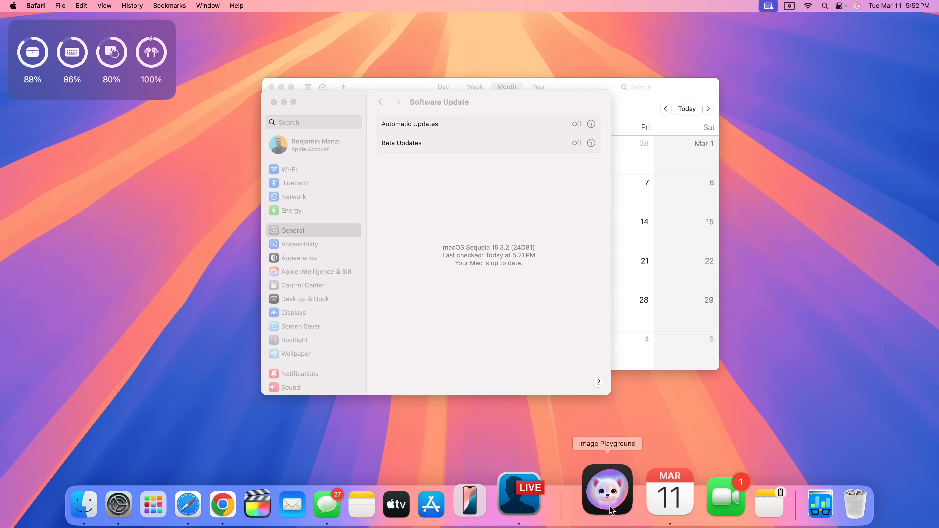
pyautogui.click(606, 492)
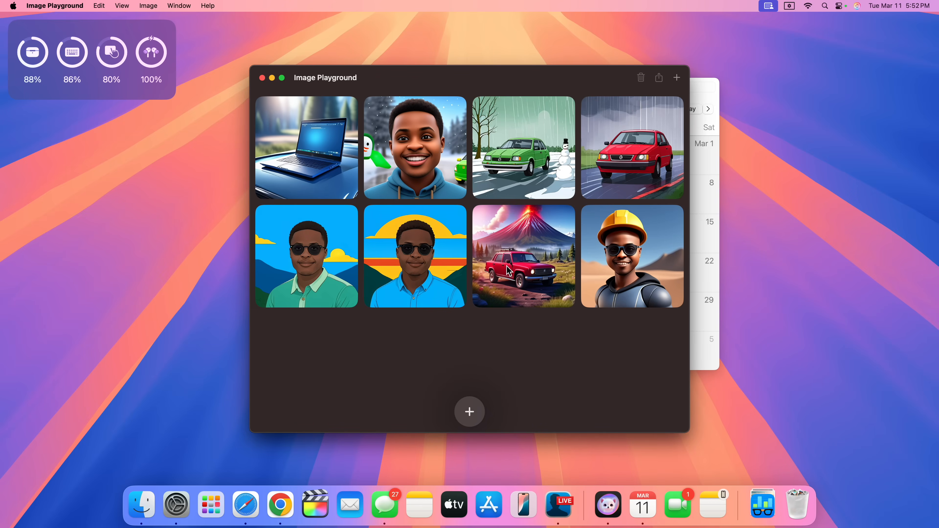
pyautogui.moveTo(522, 359)
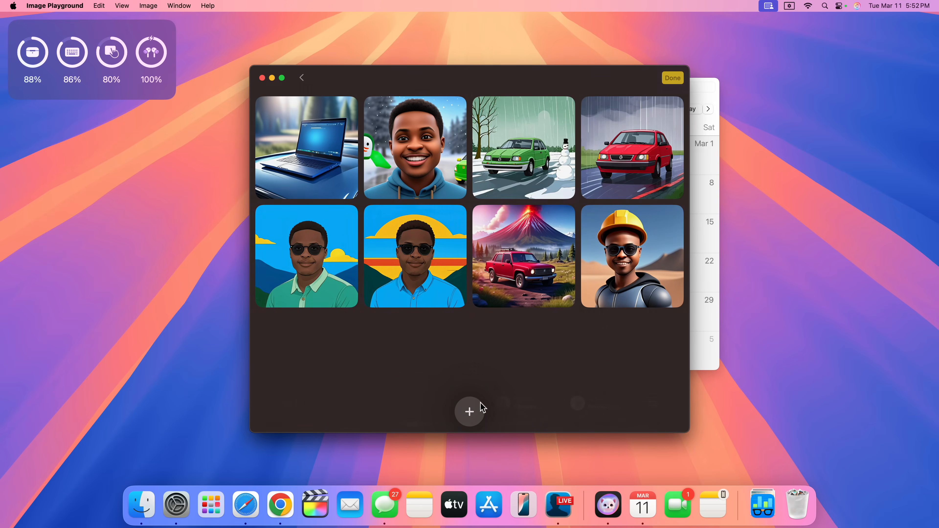
pyautogui.click(469, 411)
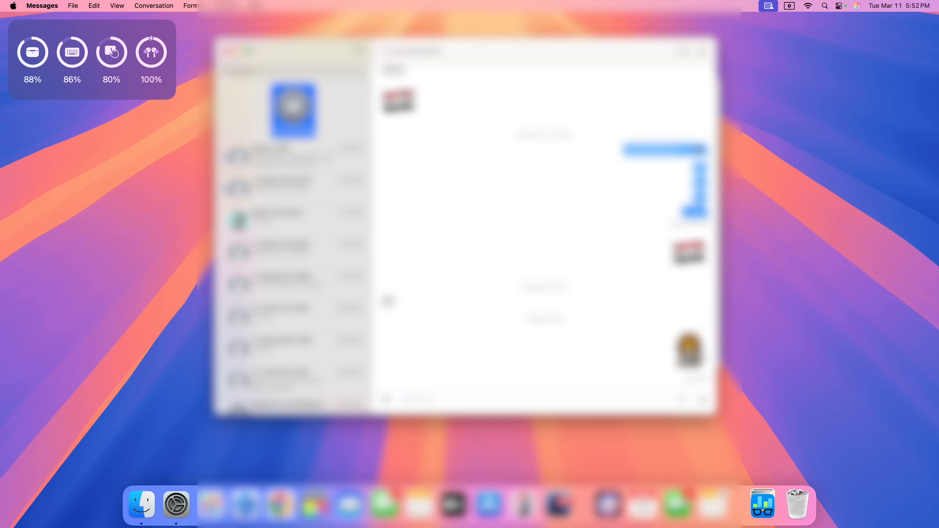
pyautogui.moveTo(372, 294)
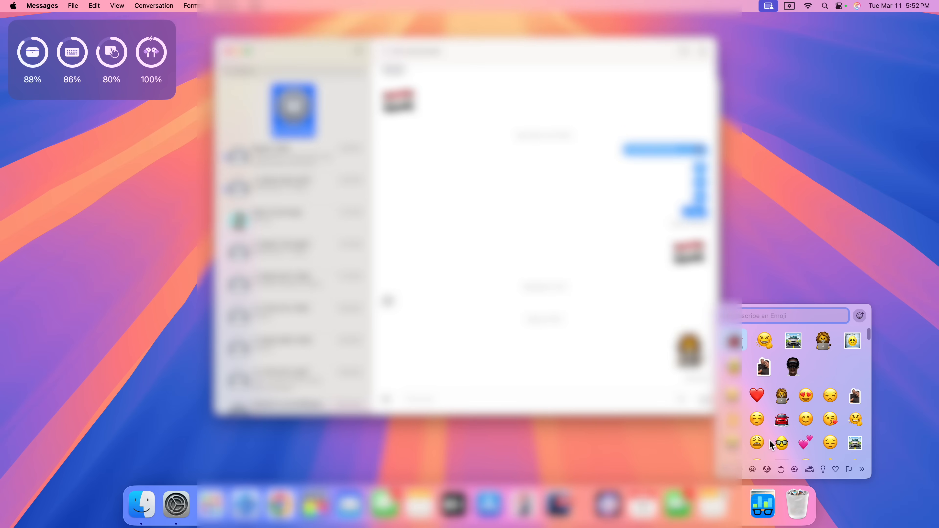
pyautogui.moveTo(800, 344)
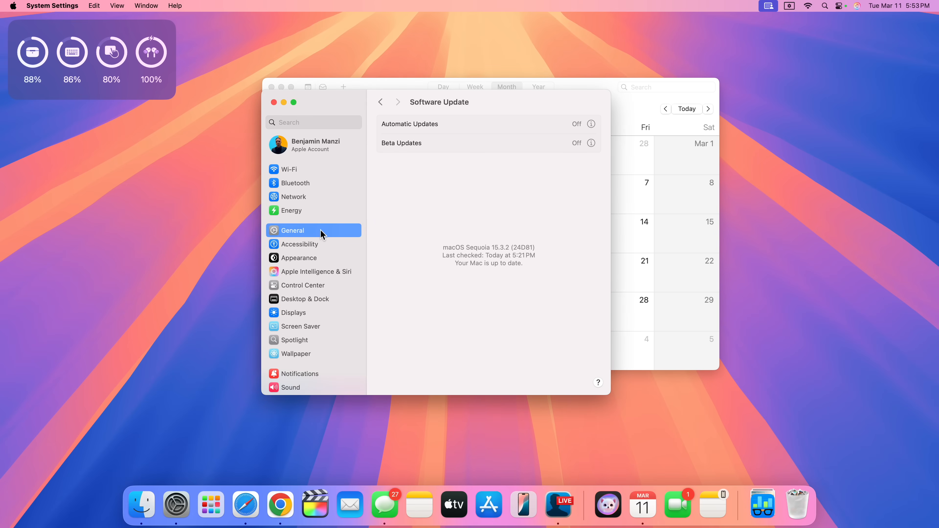
# Close the Software Update window, leaving the desktop empty.
pyautogui.click(301, 210)
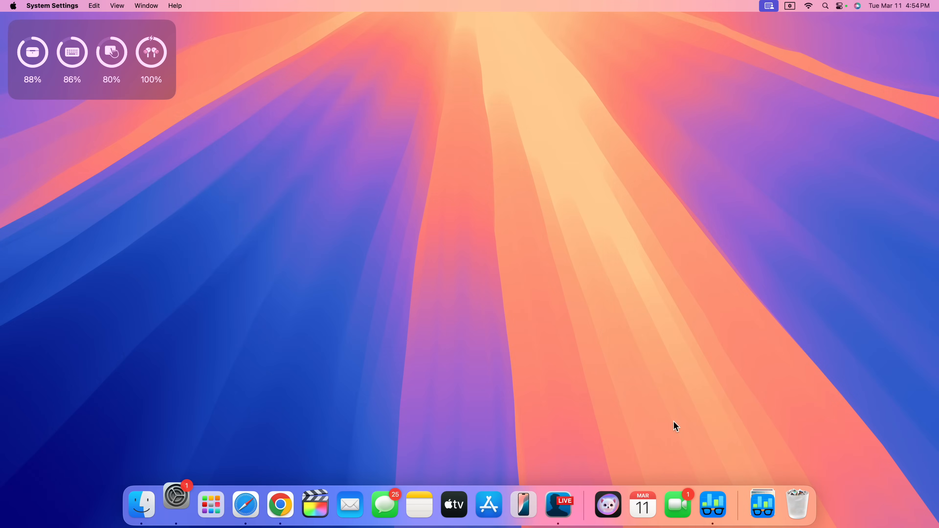
# Reopen General > Software Update and dismiss the available-updates list, showing Sequoia 15.3.2 up to date.
pyautogui.click(175, 502)
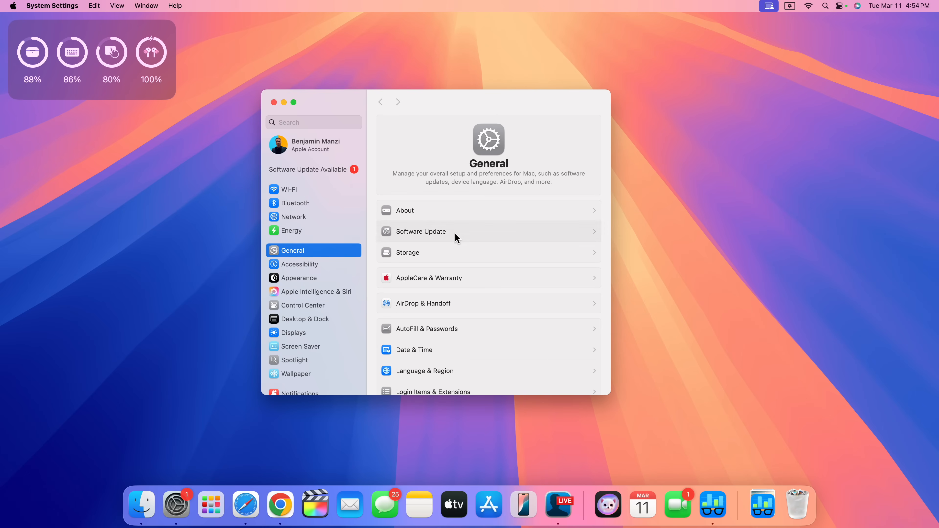
pyautogui.click(421, 232)
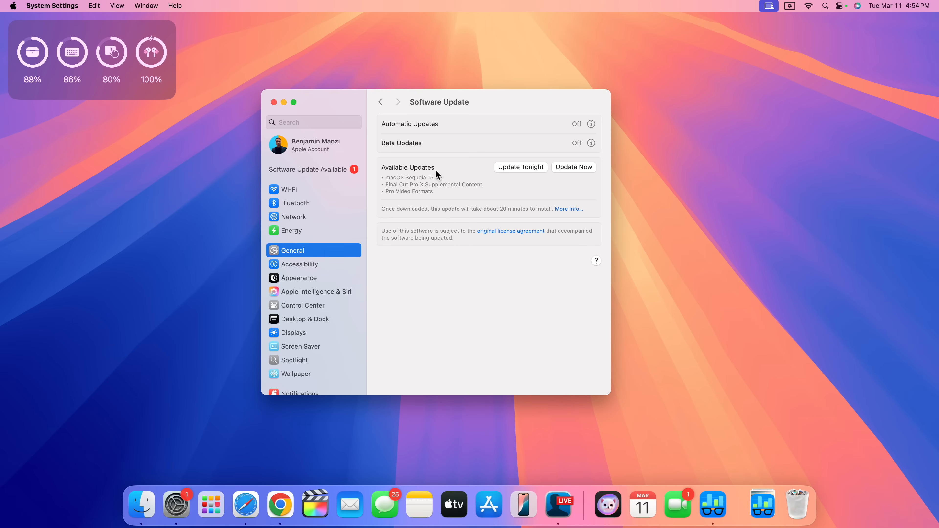
pyautogui.moveTo(433, 186)
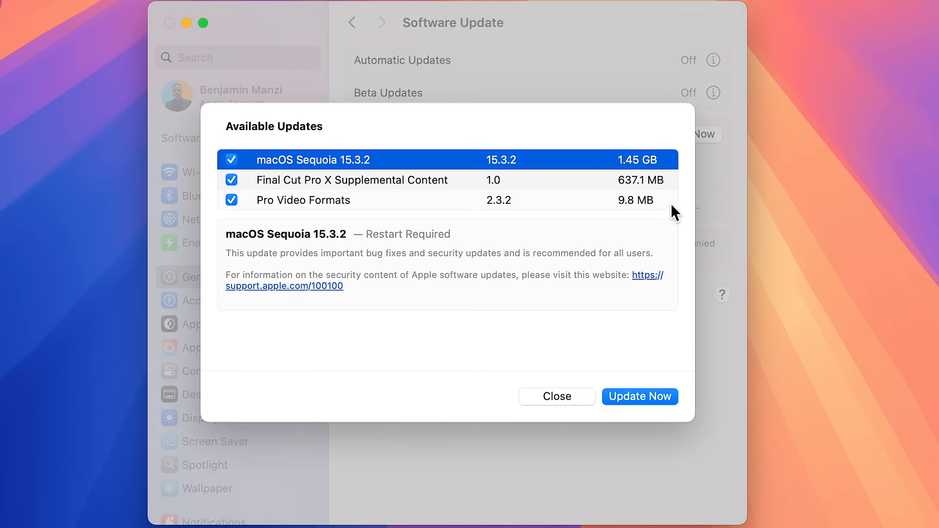
pyautogui.moveTo(320, 180)
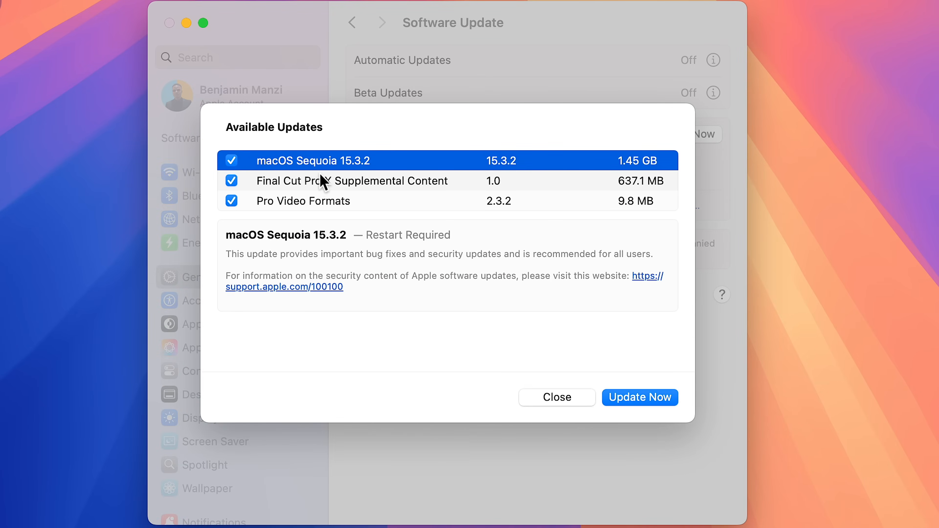
pyautogui.moveTo(322, 183)
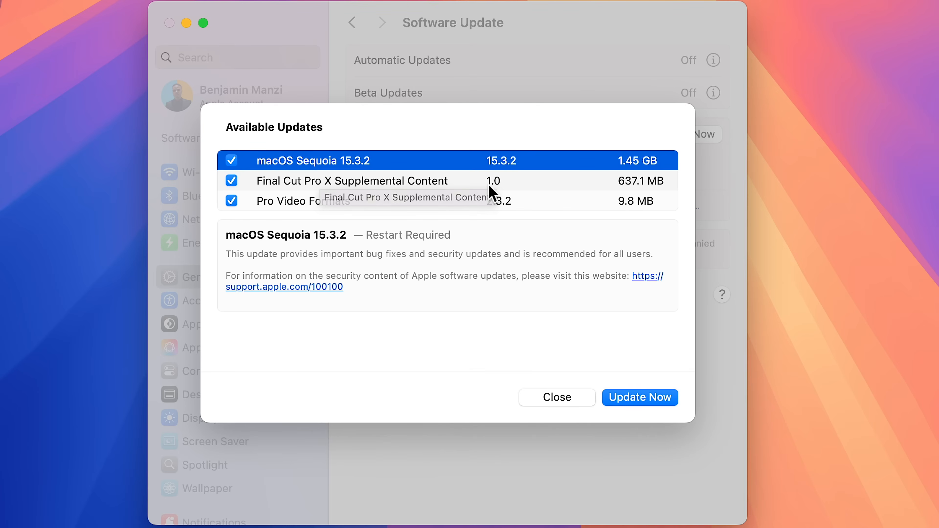
pyautogui.moveTo(631, 180)
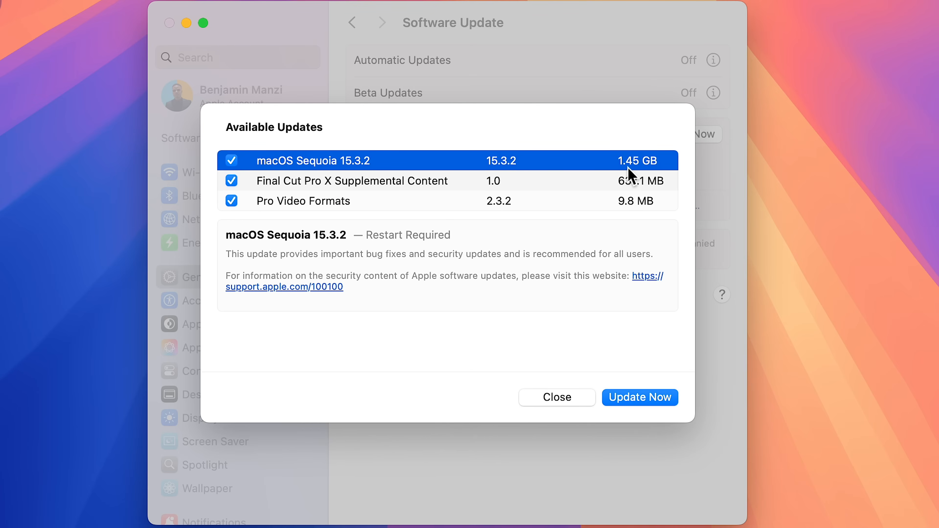
pyautogui.moveTo(633, 180)
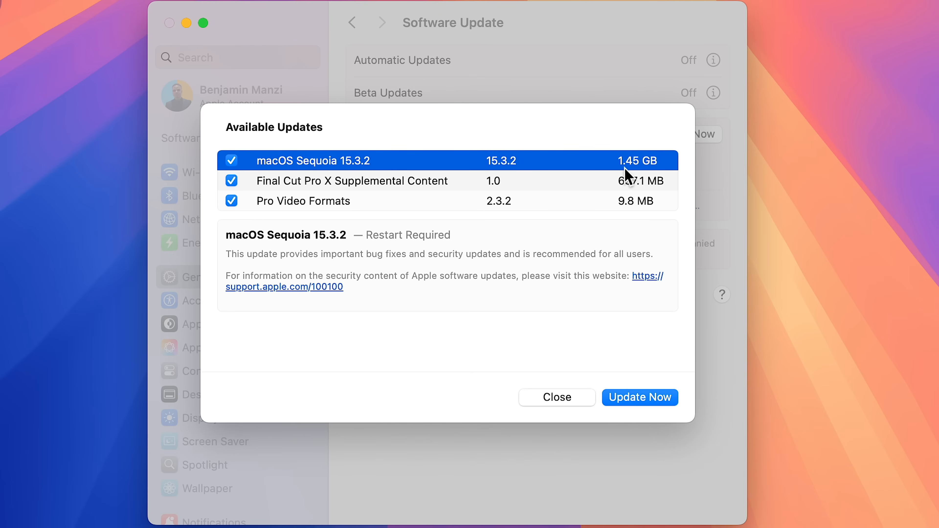
pyautogui.moveTo(327, 188)
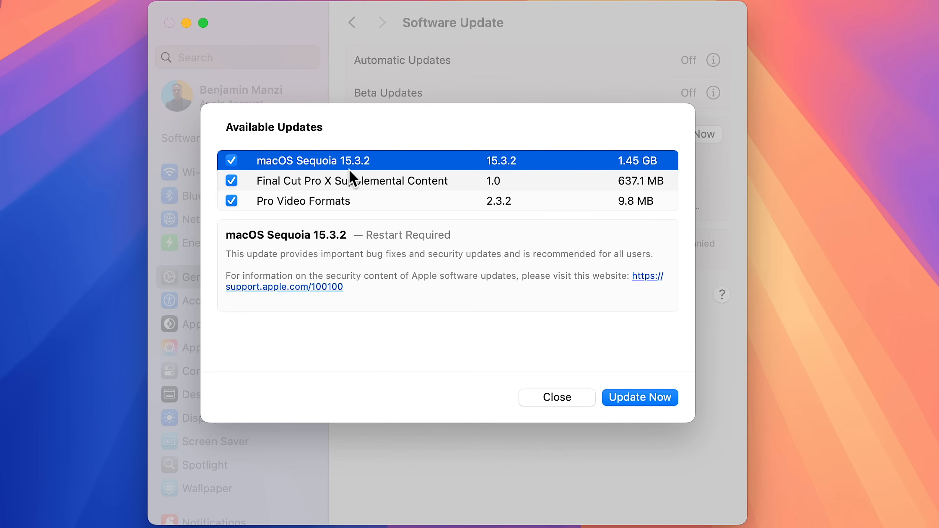
pyautogui.moveTo(584, 287)
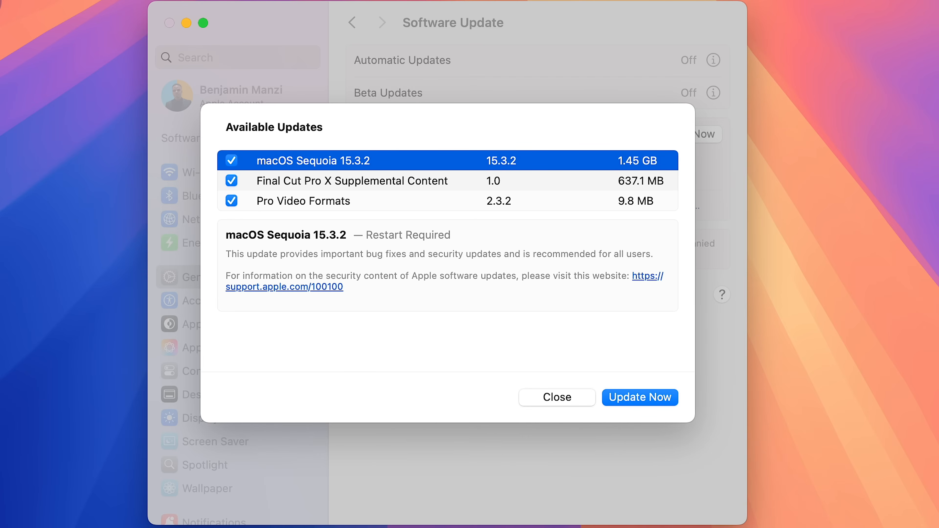
pyautogui.click(556, 397)
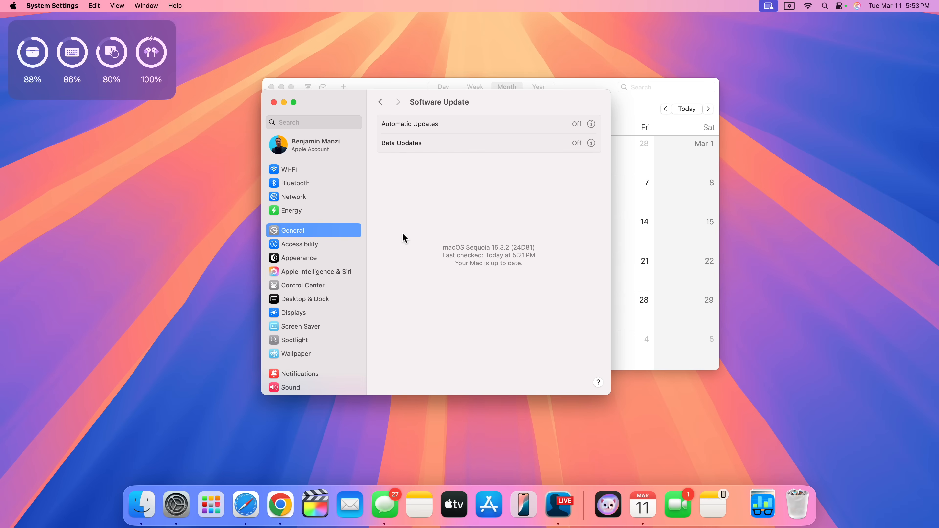
# Go back to General and reopen Software Update, still reporting macOS Sequoia 15.3.2 up to date.
pyautogui.click(381, 102)
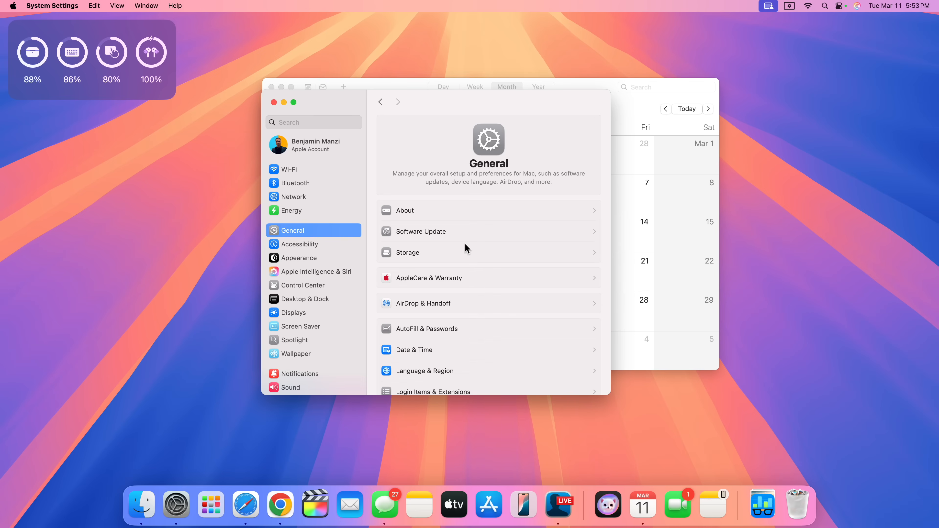
pyautogui.click(420, 231)
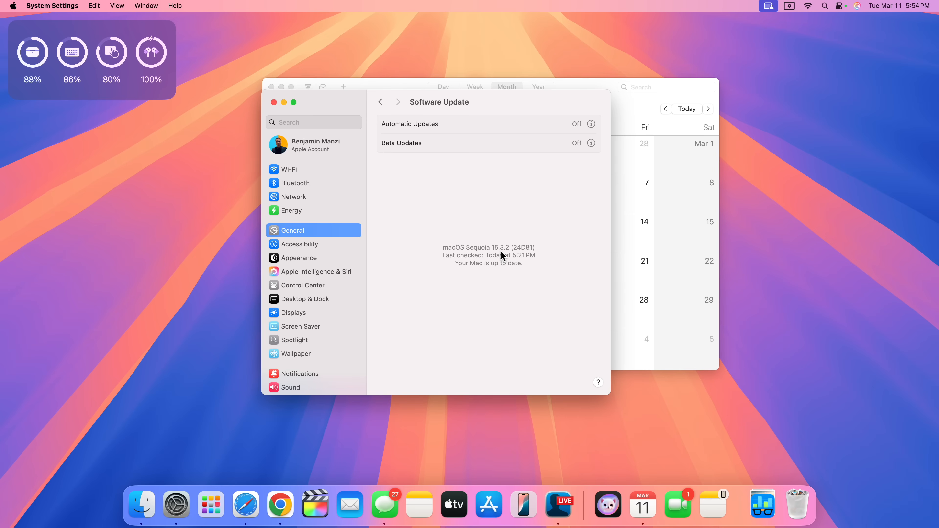
pyautogui.moveTo(583, 108)
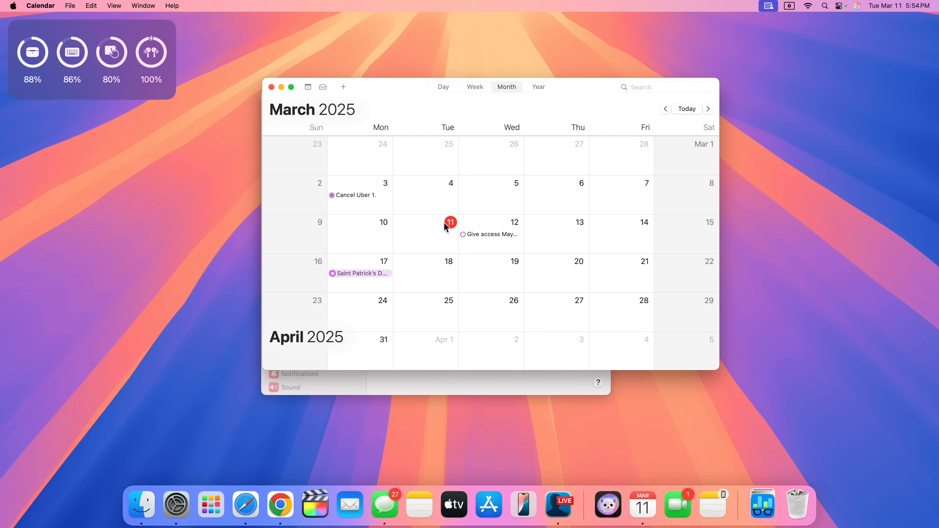
# Scroll Calendar from March to April 2025, showing Good Friday, Easter and Easter Monday.
pyautogui.scroll(-3)
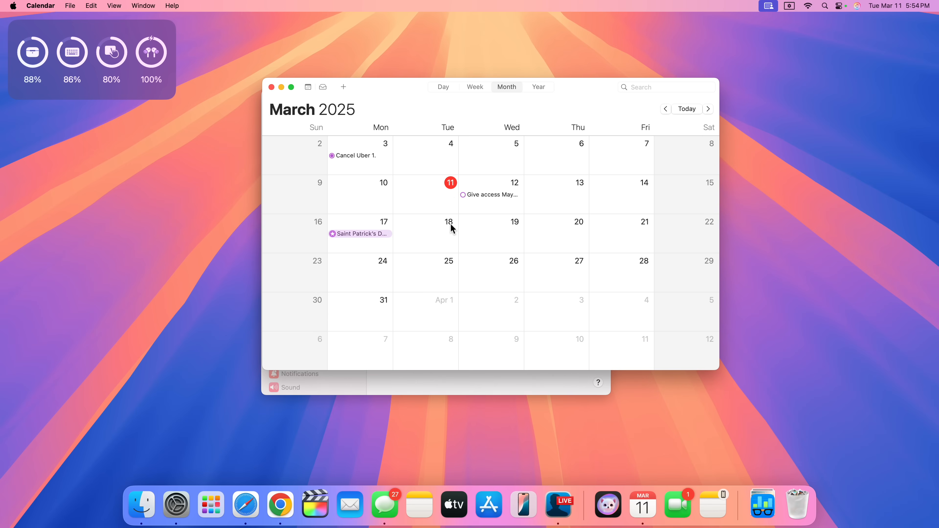
pyautogui.moveTo(450, 203)
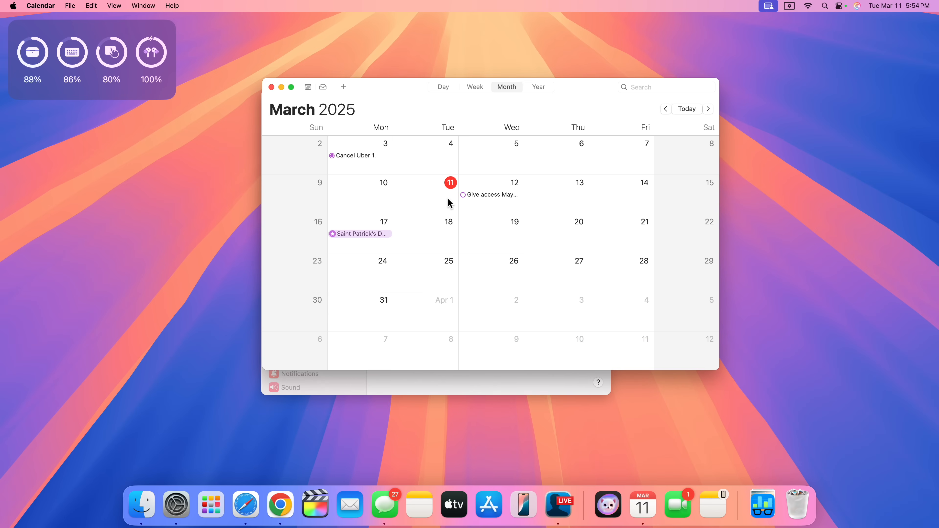
pyautogui.moveTo(381, 190)
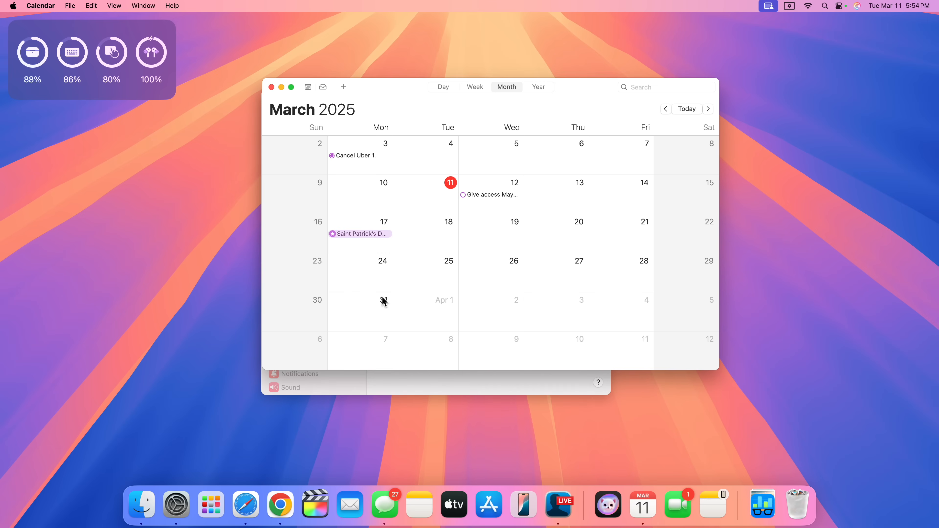
pyautogui.scroll(-3)
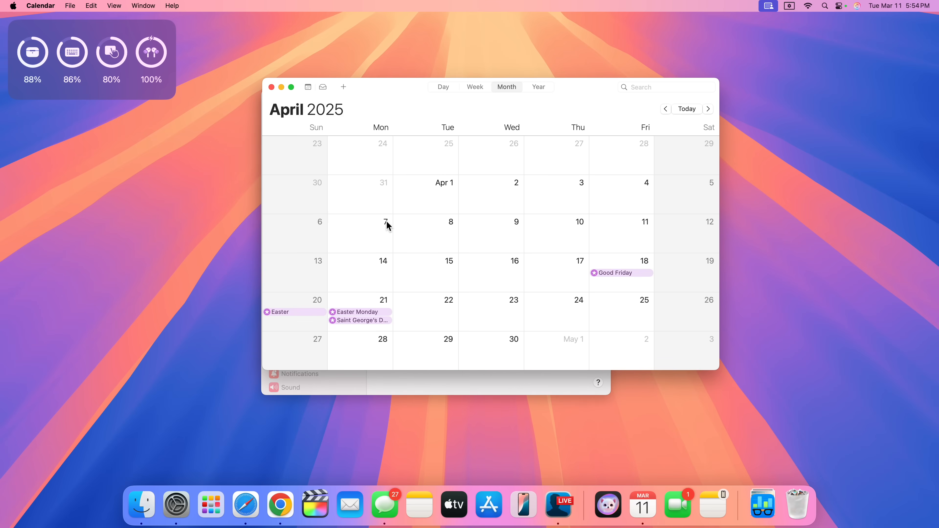
pyautogui.moveTo(395, 228)
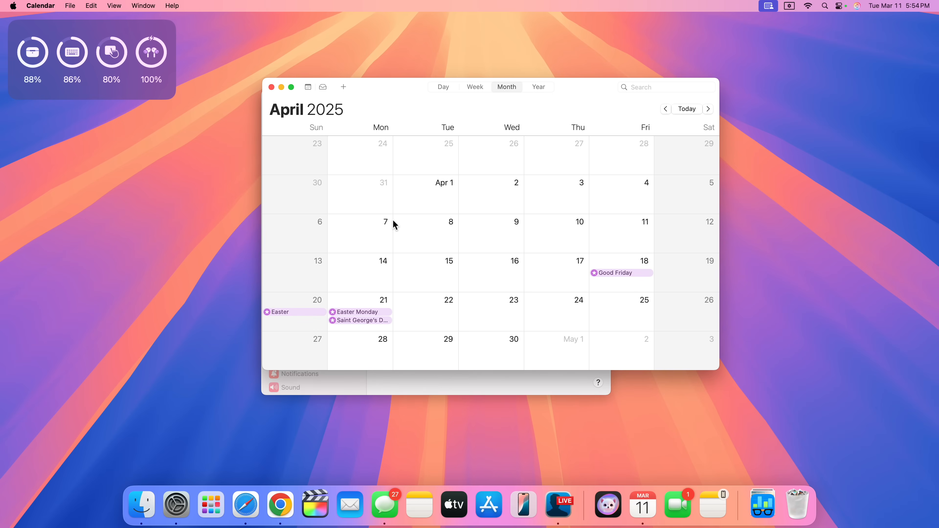
pyautogui.moveTo(388, 233)
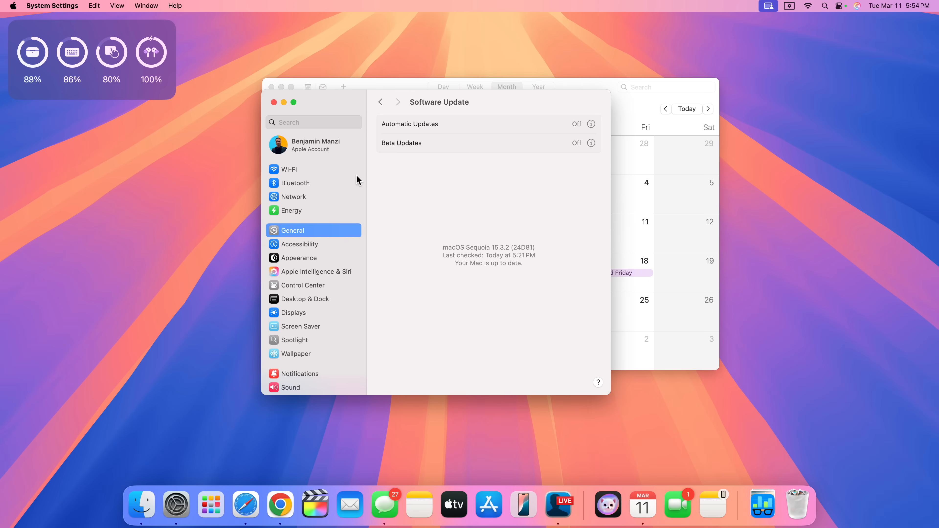
pyautogui.moveTo(381, 481)
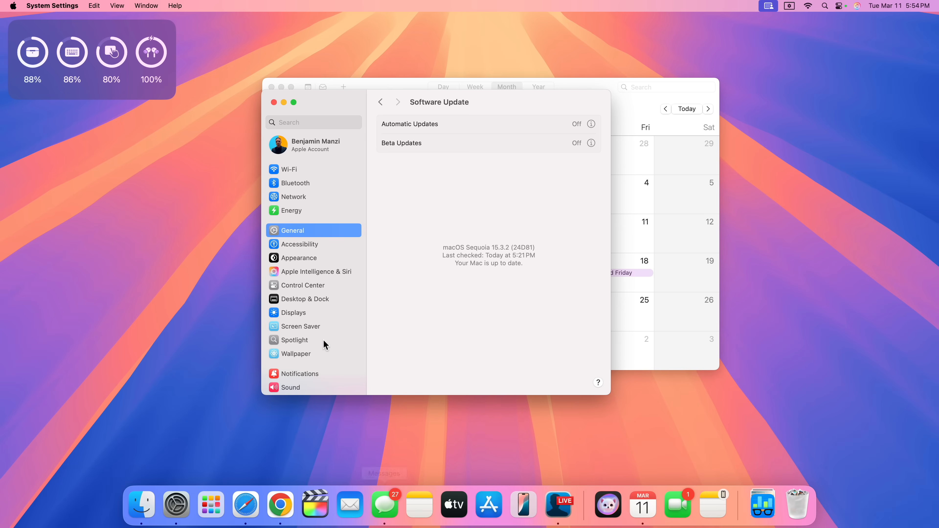
# Close the System Settings window, leaving Calendar on April 2025.
pyautogui.click(316, 271)
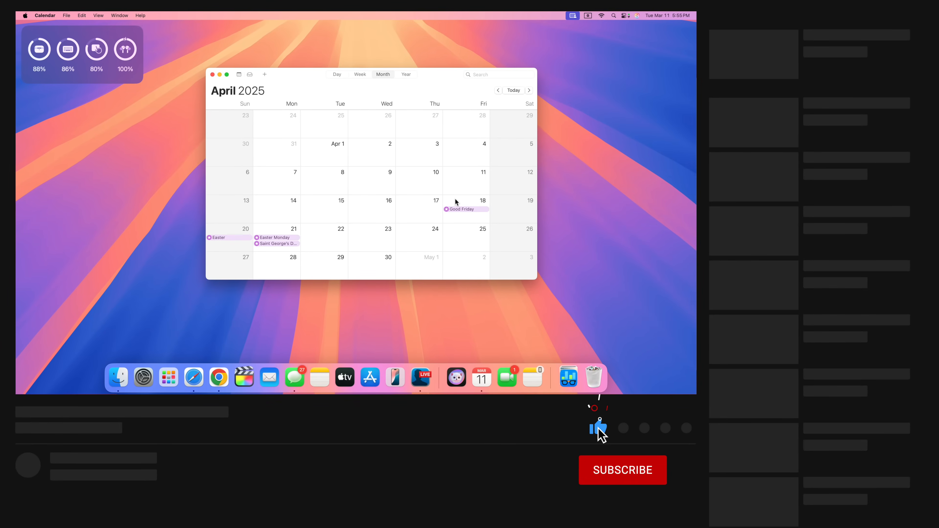
# Close the April 2025 Calendar window, leaving an empty desktop.
pyautogui.click(622, 470)
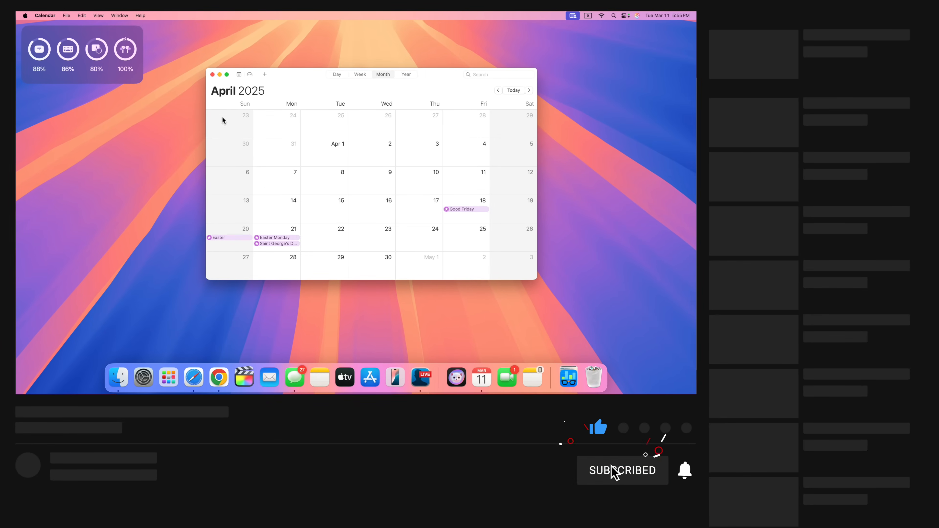
pyautogui.click(212, 74)
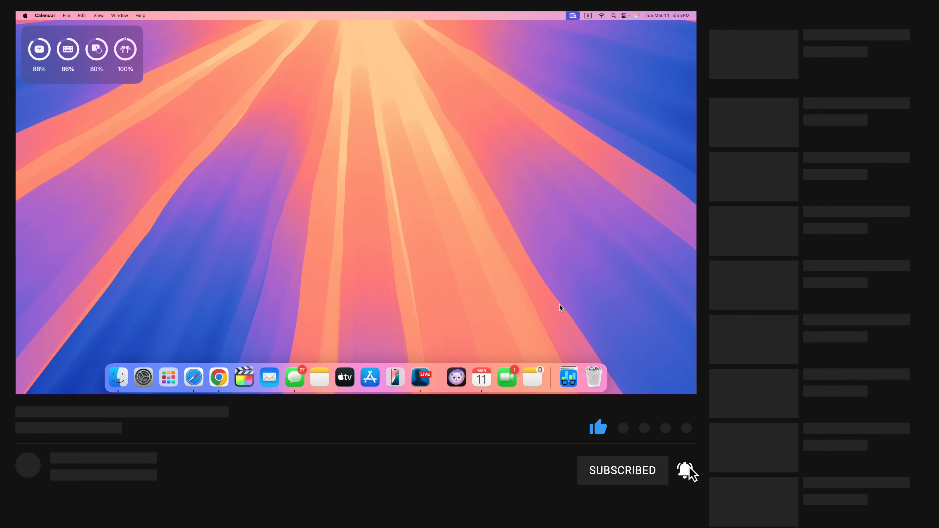